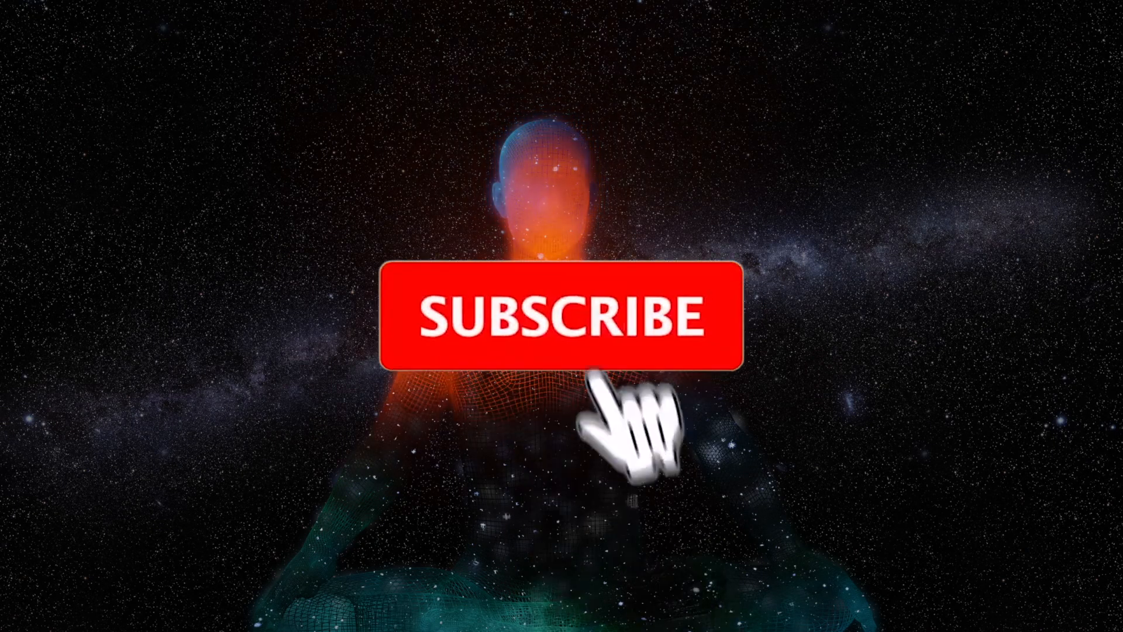
click(558, 316)
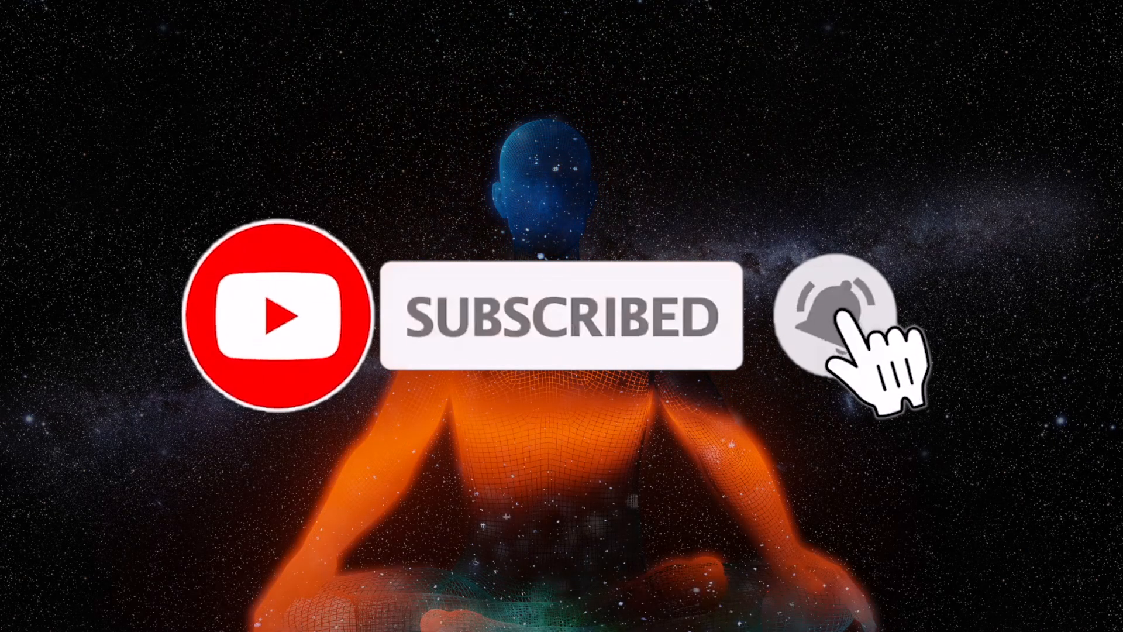
click(835, 315)
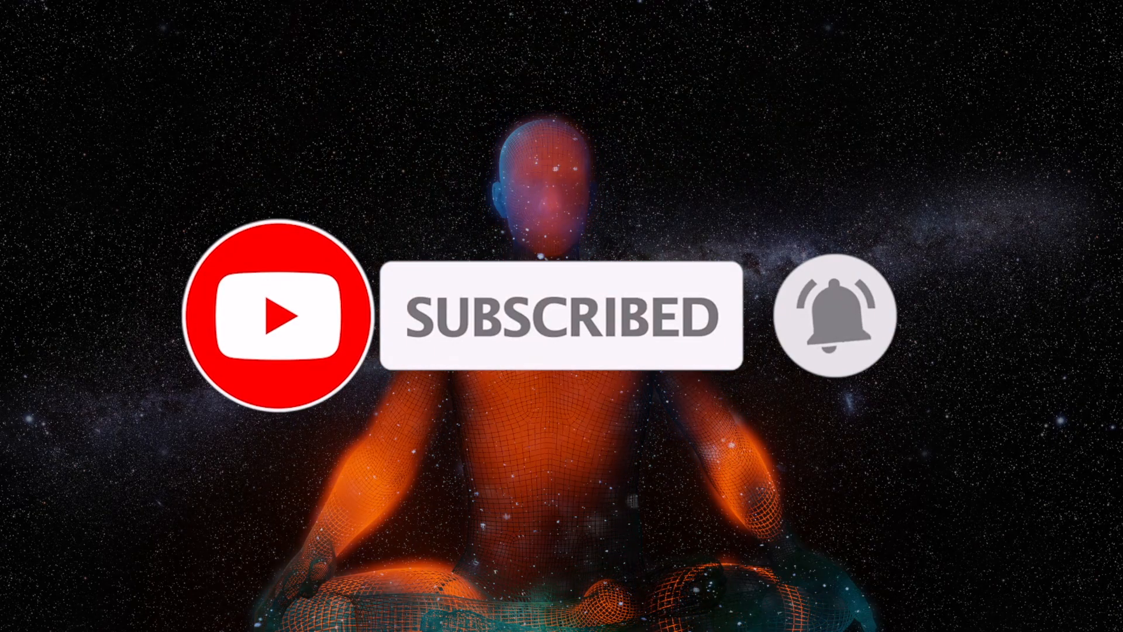